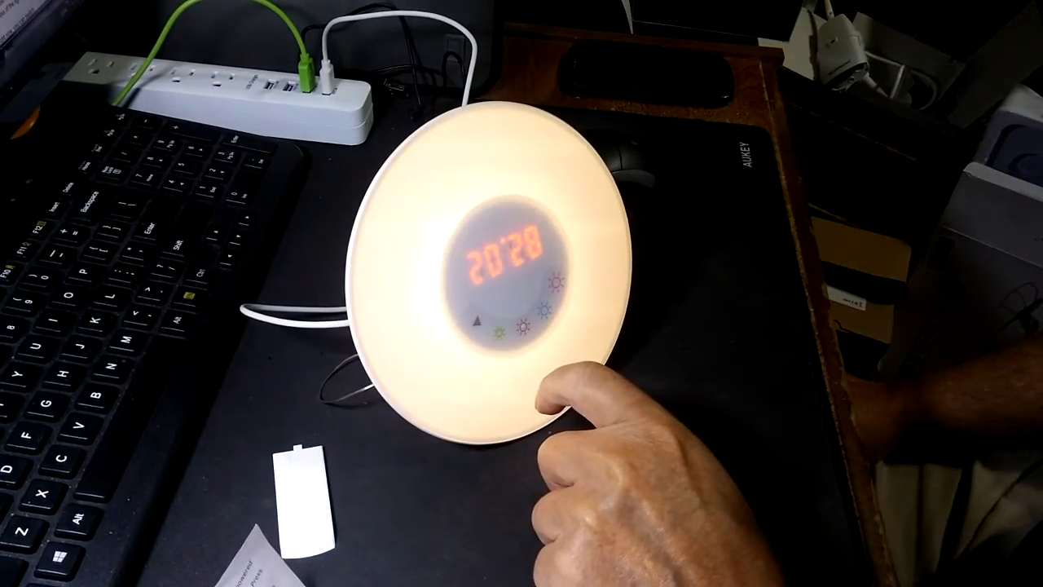
left_click(546, 307)
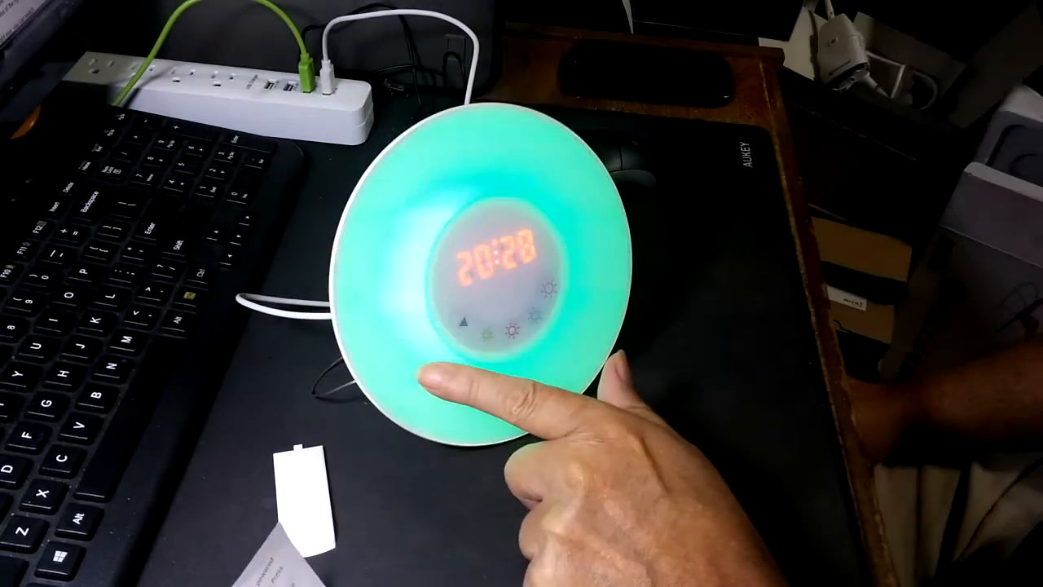
left_click(506, 334)
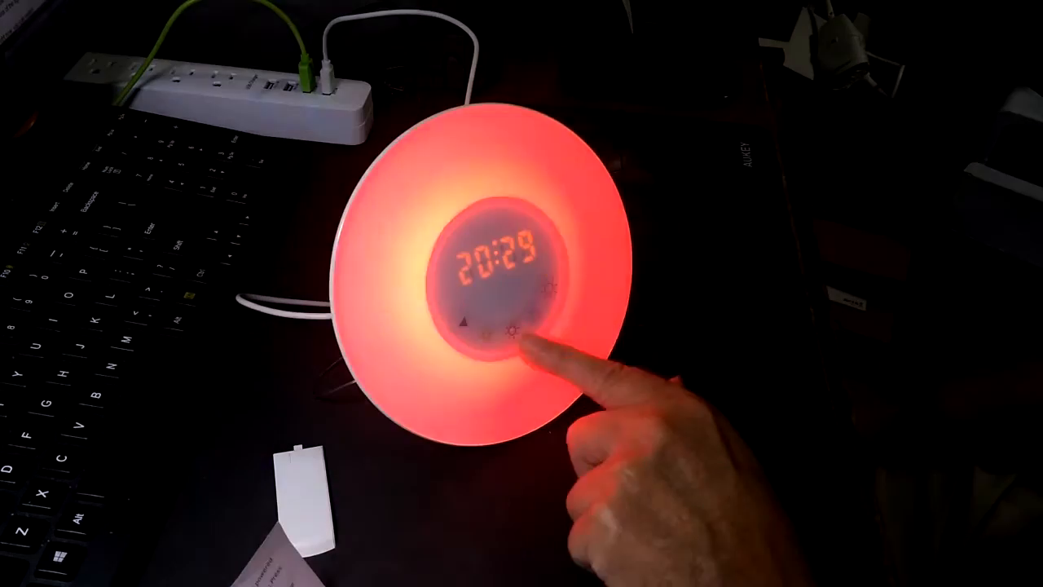
left_click(521, 334)
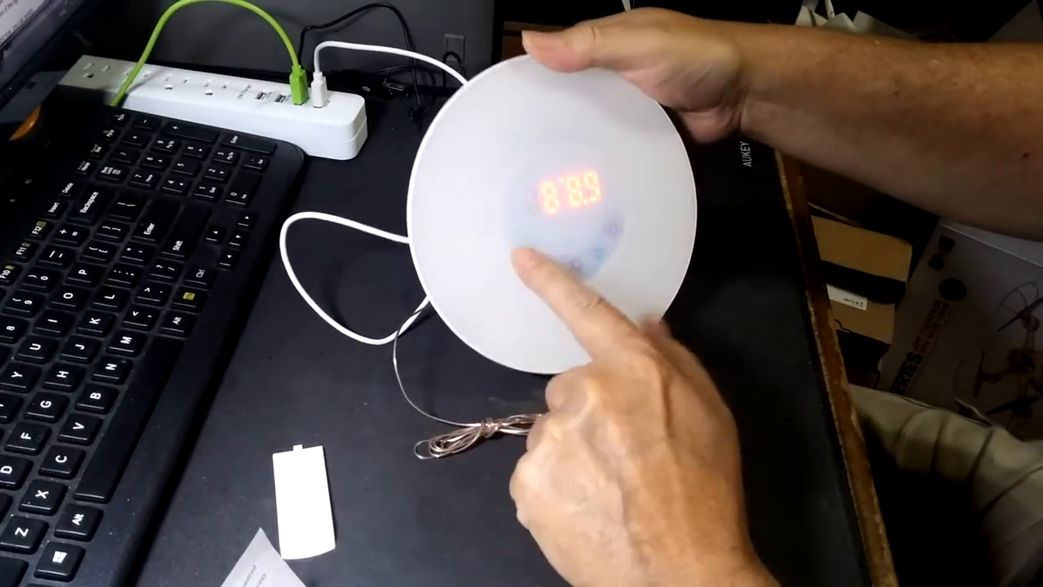
left_click(587, 245)
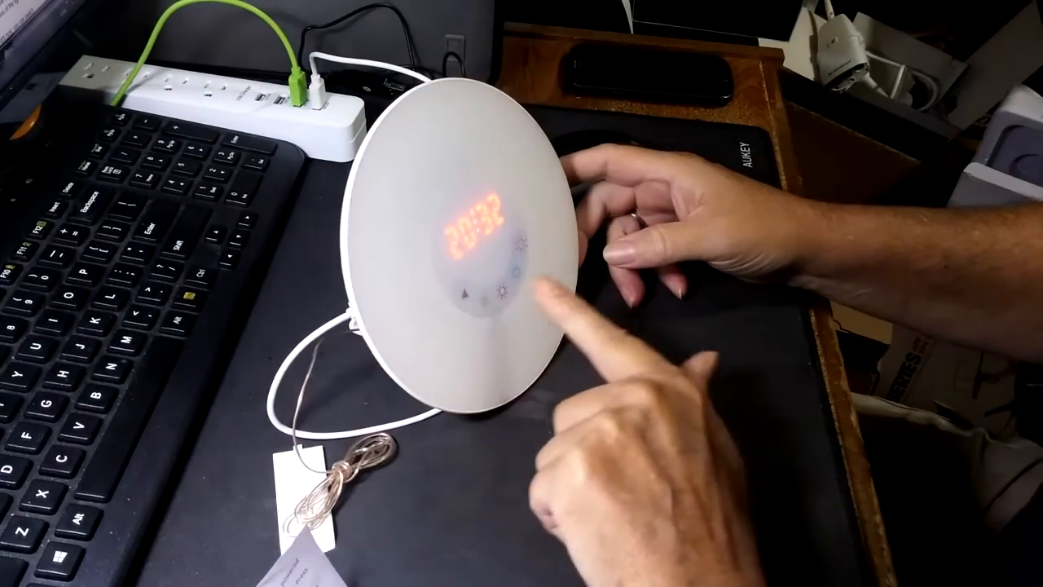
left_click(530, 278)
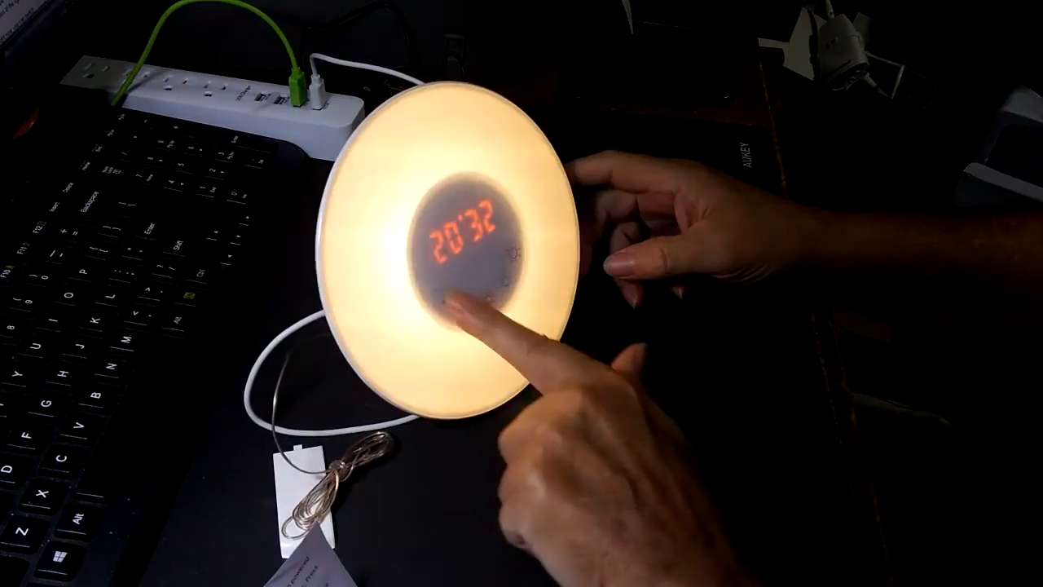
left_click(465, 302)
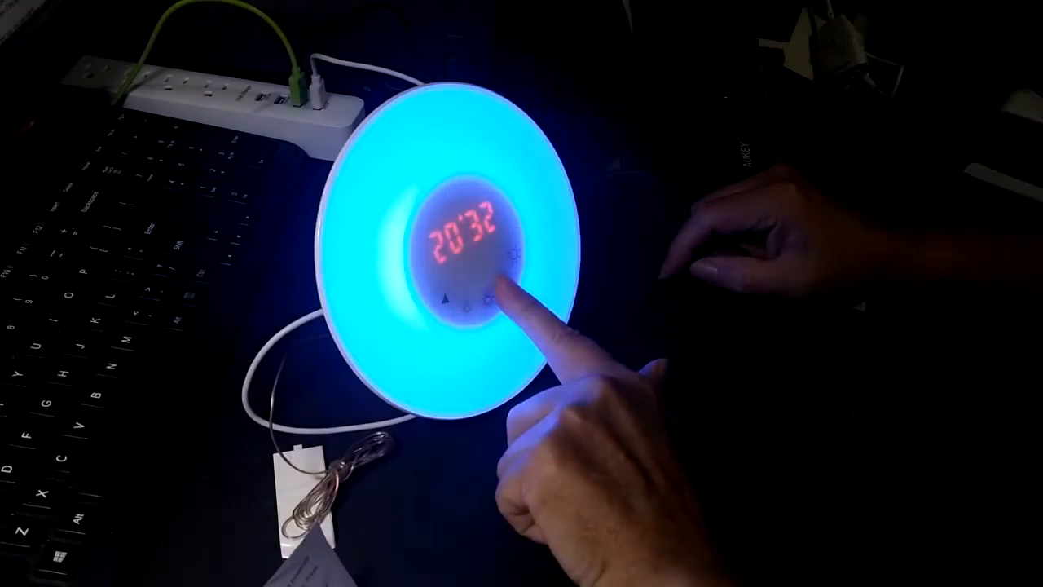
left_click(514, 293)
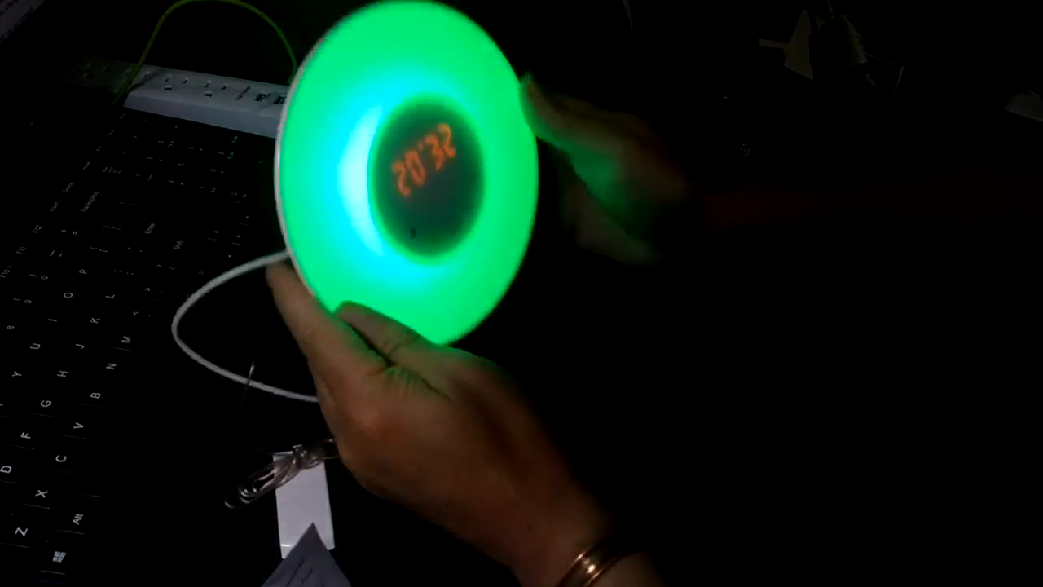